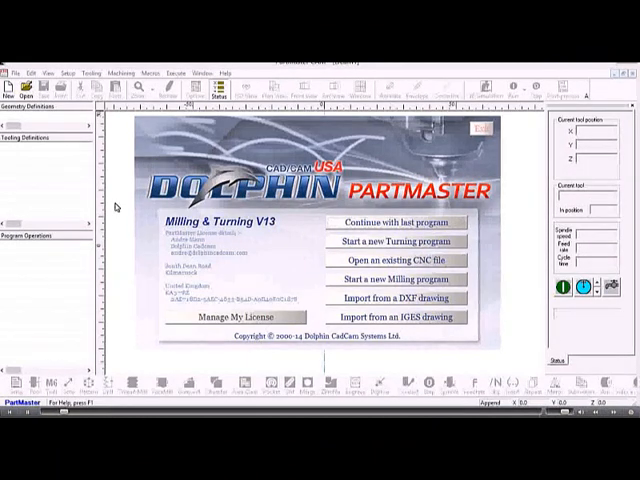
mouse_move(252, 258)
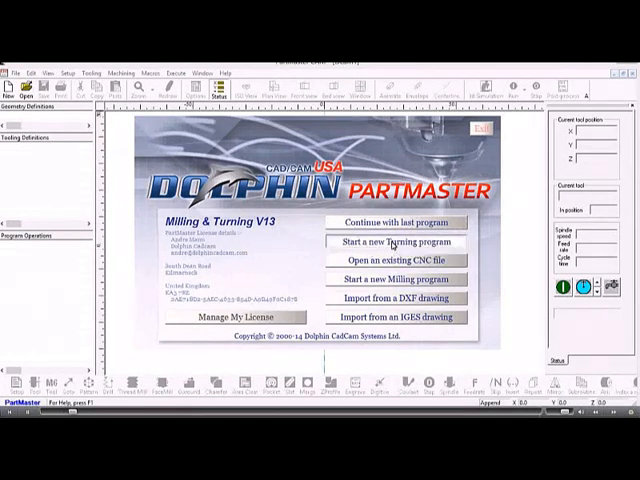
Begin a new turning program, set its machine type and review the Program ID and Tool Change settings.
left_click(398, 242)
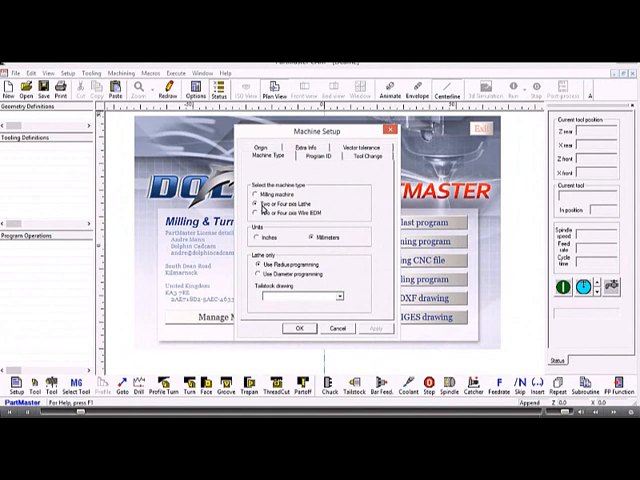
left_click(260, 212)
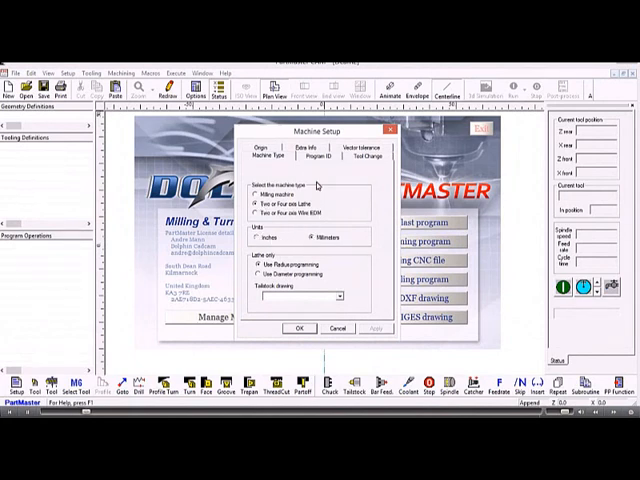
left_click(314, 156)
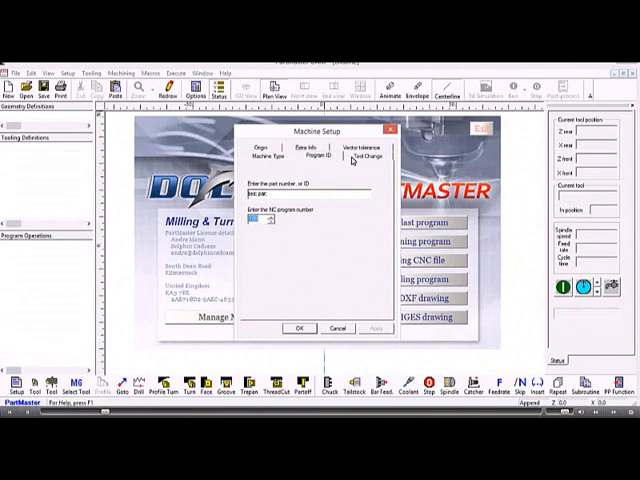
left_click(368, 156)
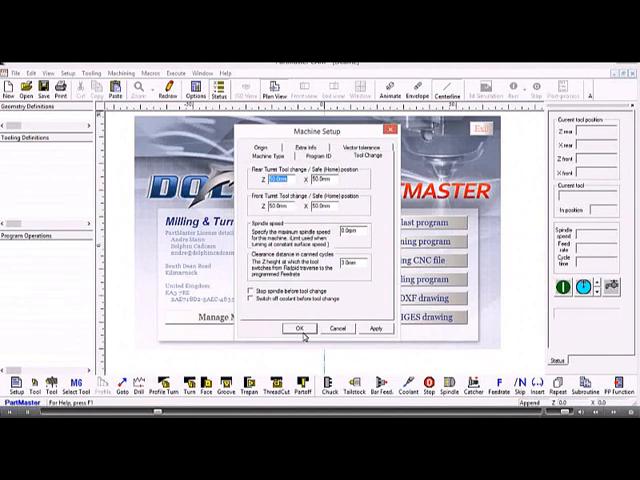
Confirm the Machine Setup dialog to reach the empty turning program workspace.
left_click(296, 328)
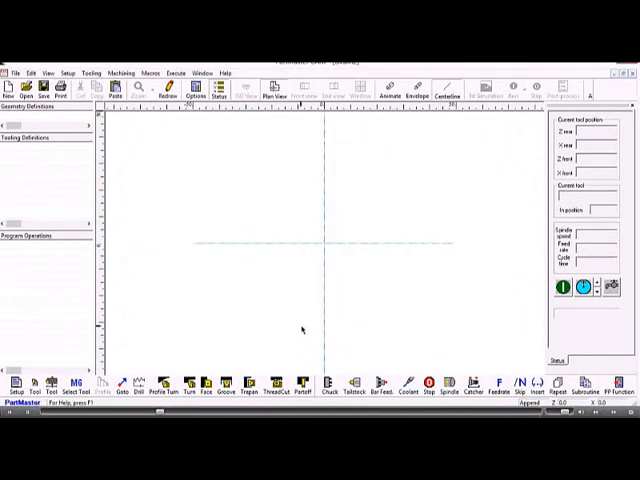
mouse_move(252, 196)
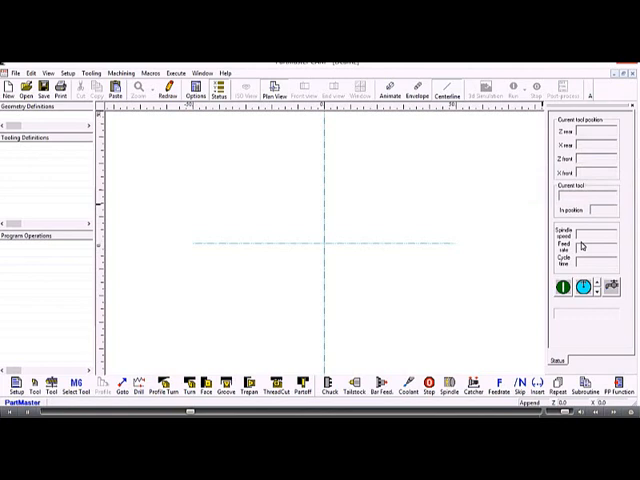
mouse_move(584, 246)
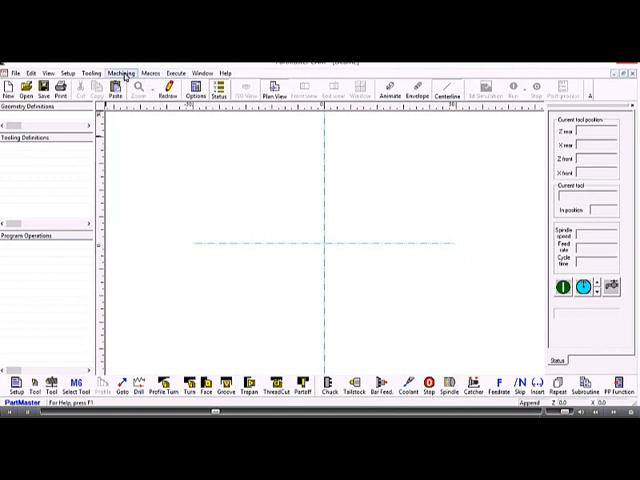
mouse_move(140, 130)
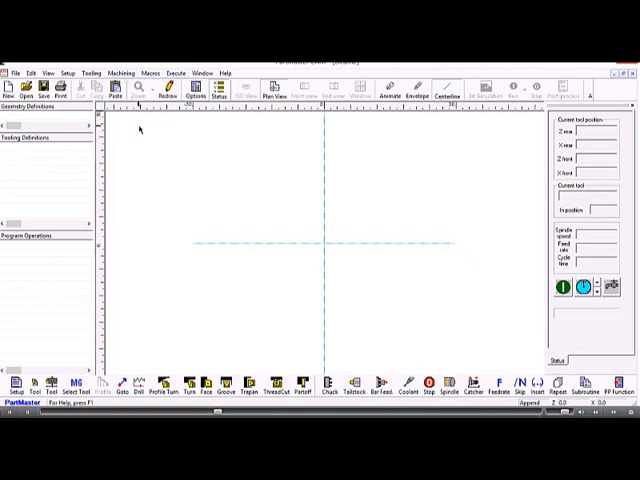
mouse_move(138, 128)
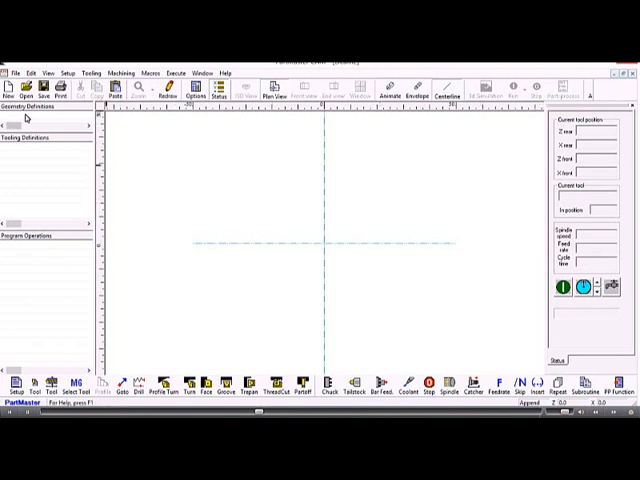
mouse_move(18, 118)
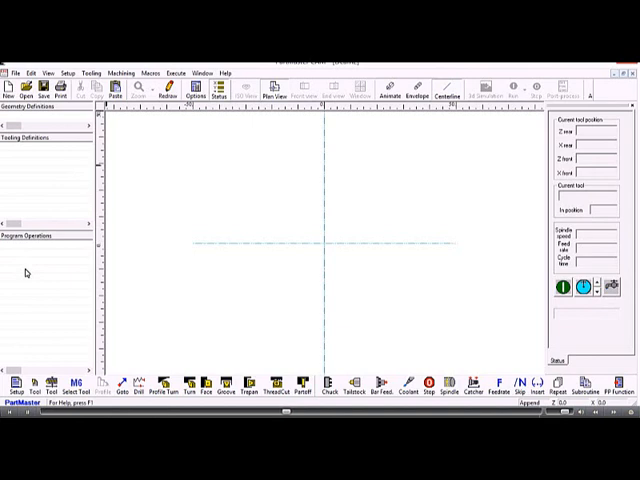
mouse_move(30, 288)
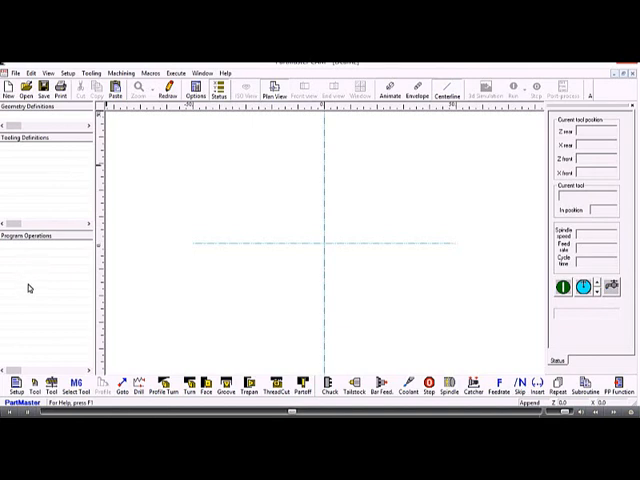
mouse_move(156, 292)
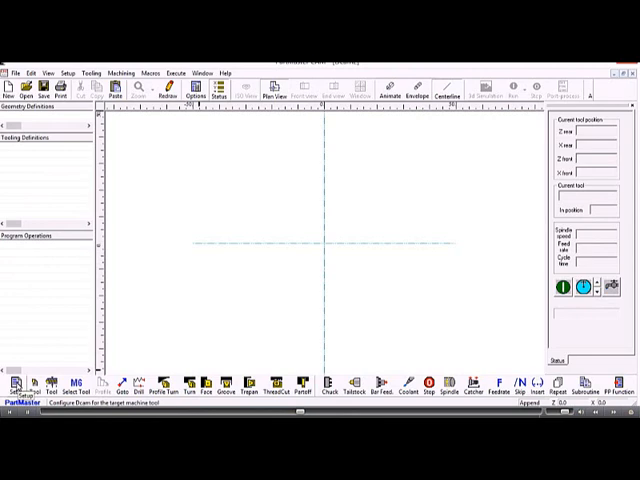
left_click(18, 392)
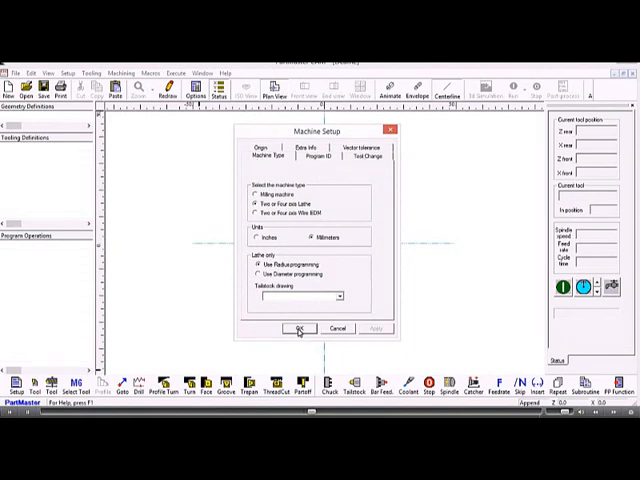
left_click(300, 328)
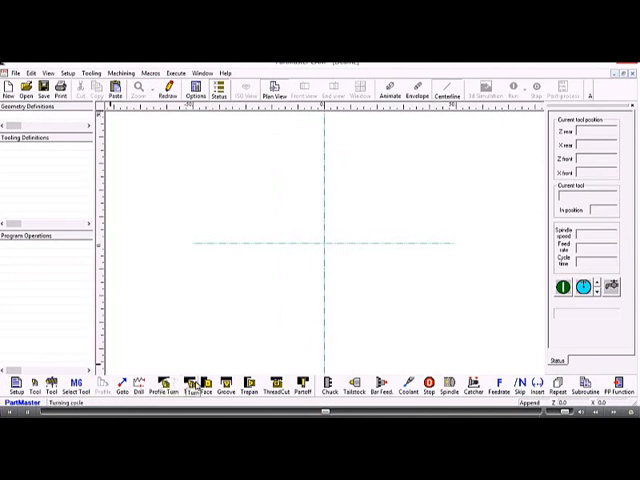
Define a new broad-insert turning tool and adjust its parameters in the Define Turning Tool dialog.
left_click(32, 390)
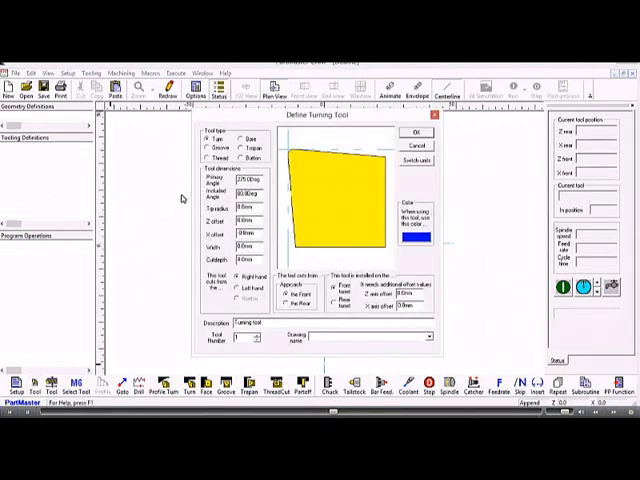
left_click(200, 148)
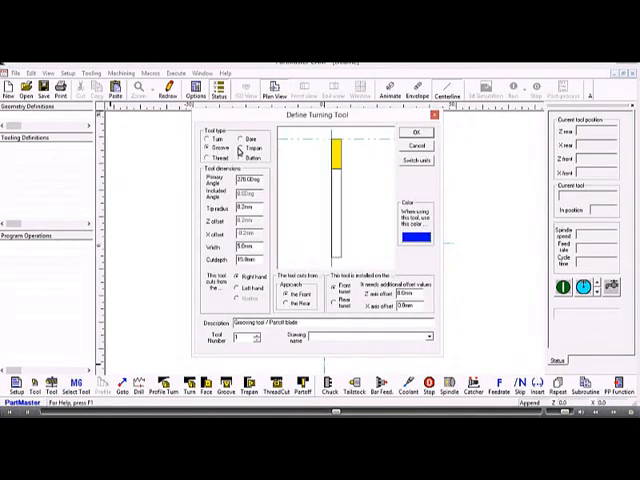
left_click(208, 136)
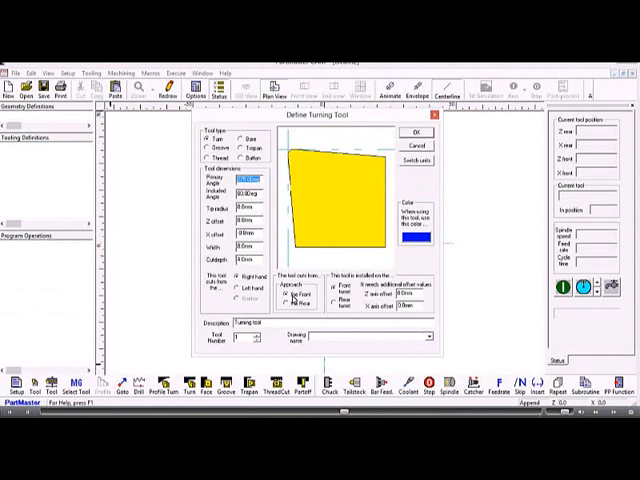
left_click(298, 308)
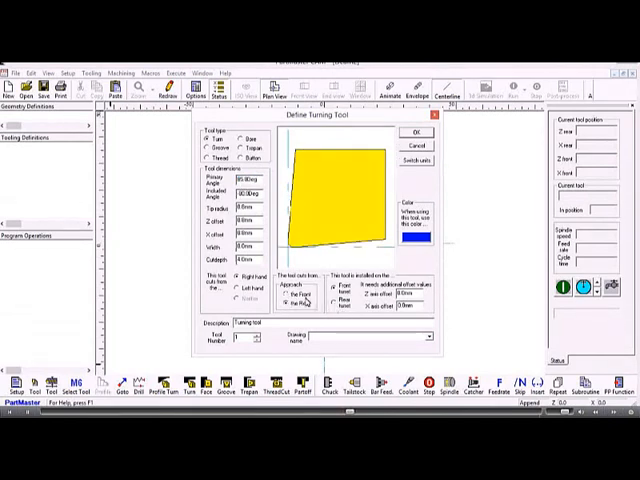
left_click(338, 296)
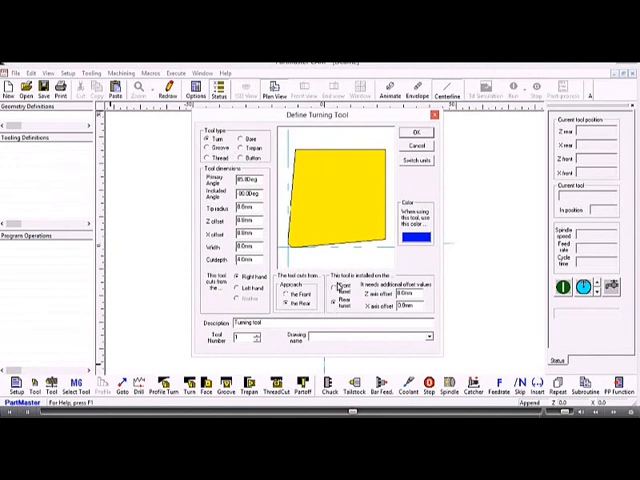
left_click(340, 296)
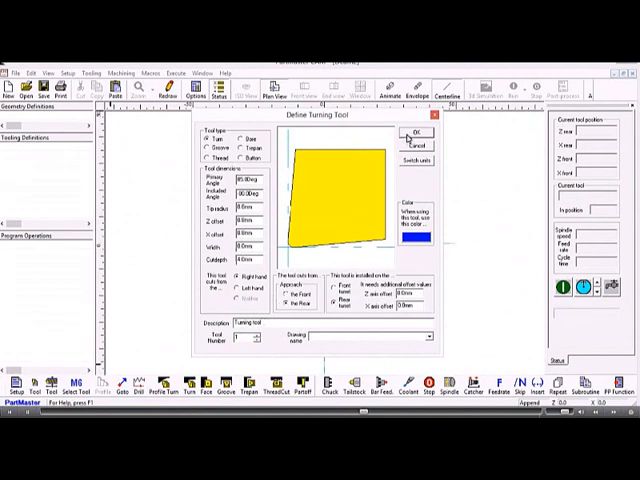
Save the tool as No. 1 in the tooling definitions and return to the workspace.
left_click(412, 132)
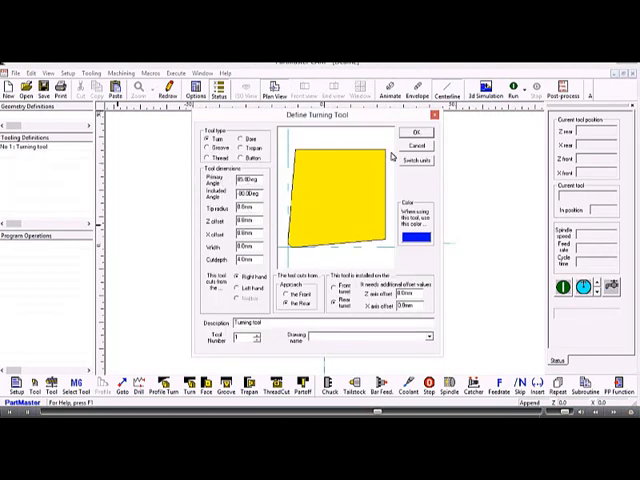
left_click(408, 132)
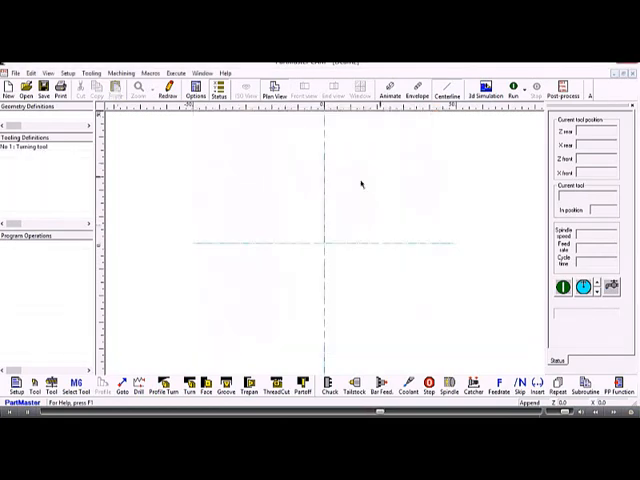
mouse_move(72, 388)
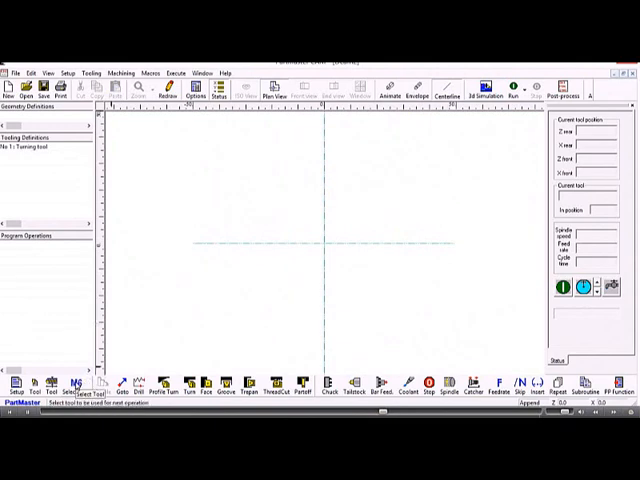
Select turning tool No. 1 with constant surface speed spindle control and the chosen feedrate output.
left_click(84, 390)
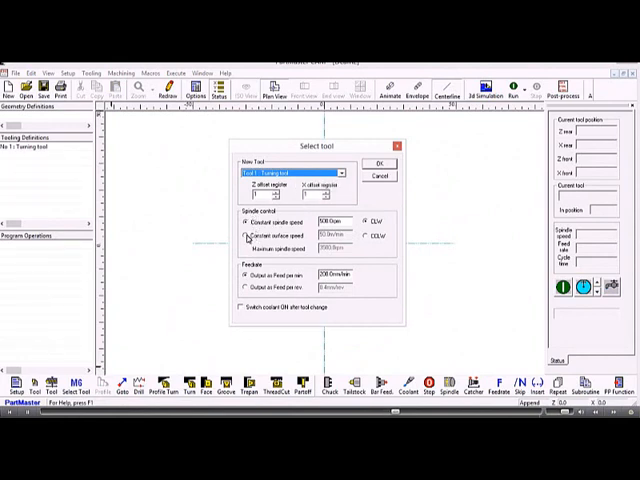
left_click(248, 236)
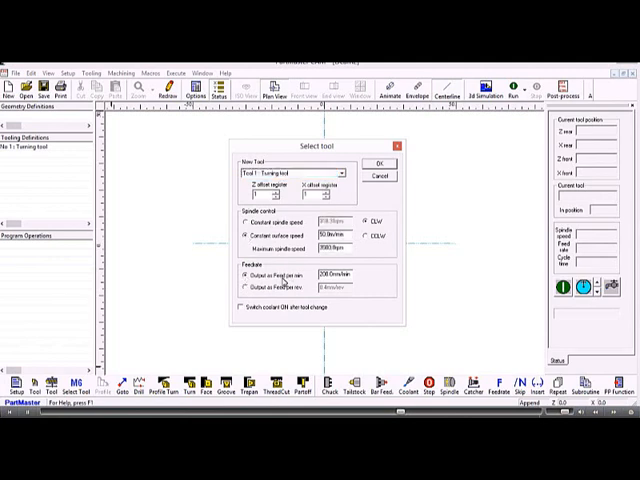
left_click(248, 288)
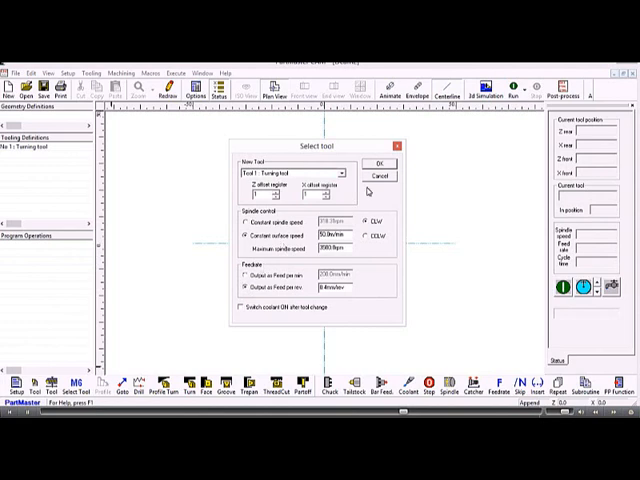
left_click(380, 164)
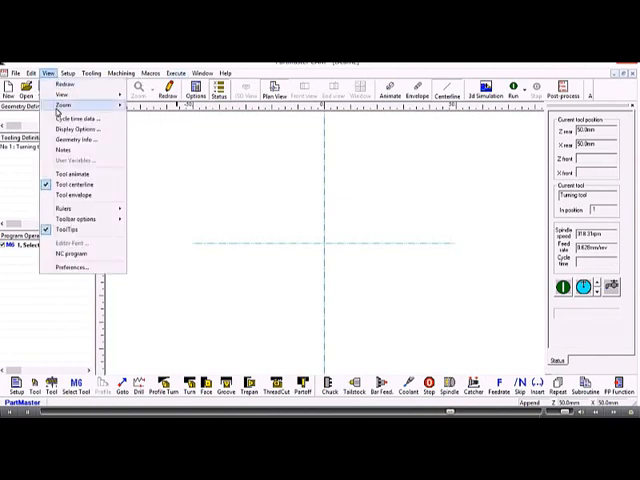
mouse_move(76, 268)
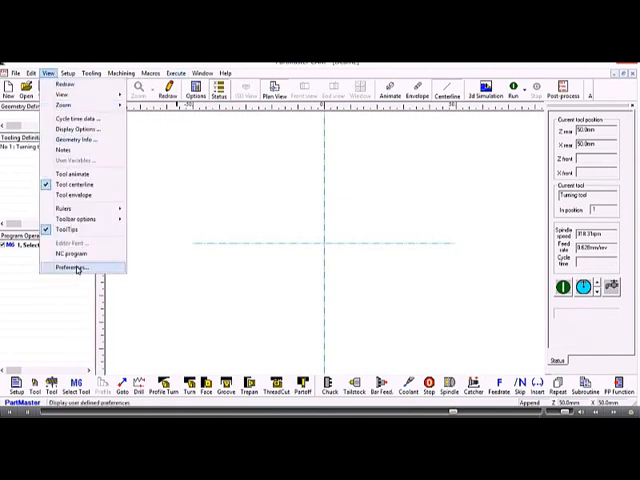
left_click(76, 268)
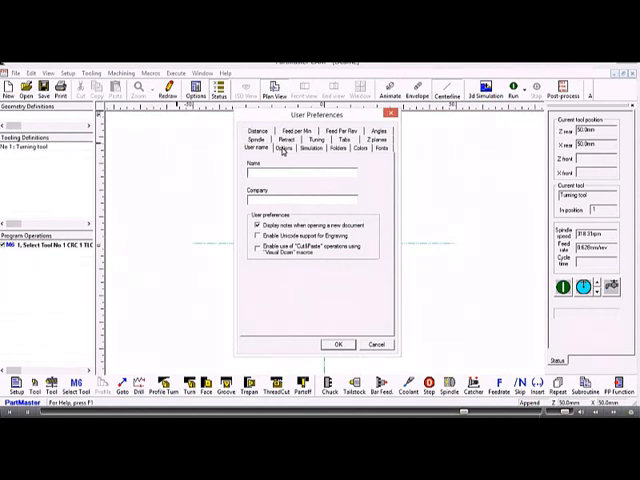
left_click(284, 148)
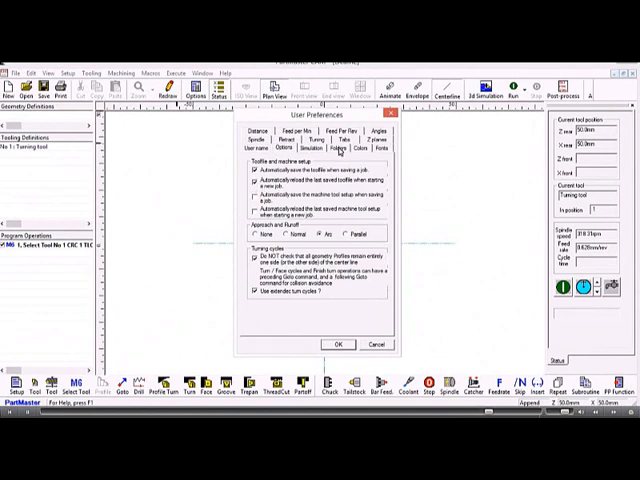
left_click(344, 148)
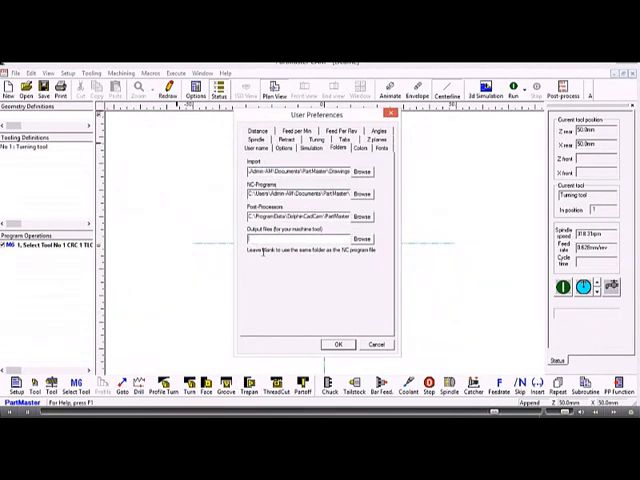
mouse_move(268, 268)
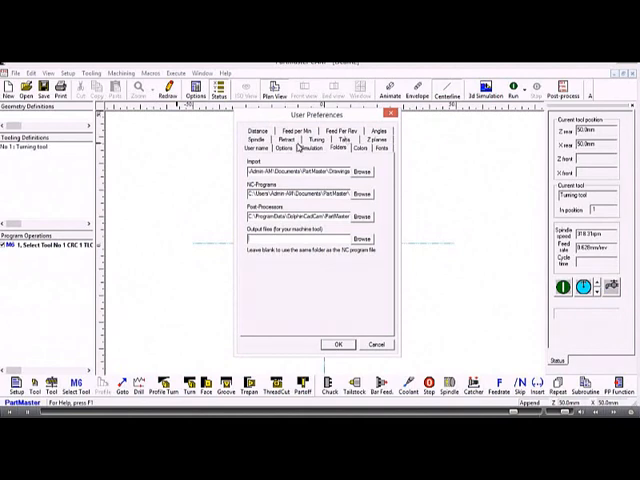
left_click(258, 140)
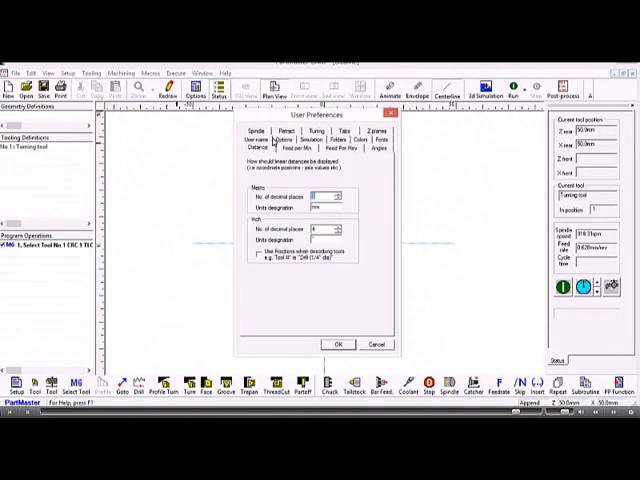
left_click(312, 140)
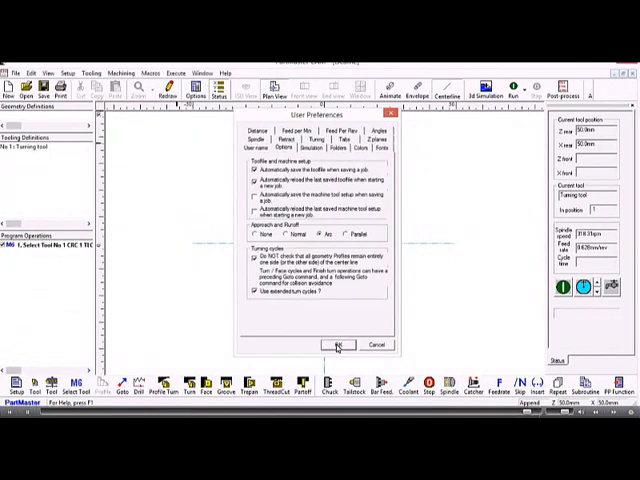
left_click(338, 344)
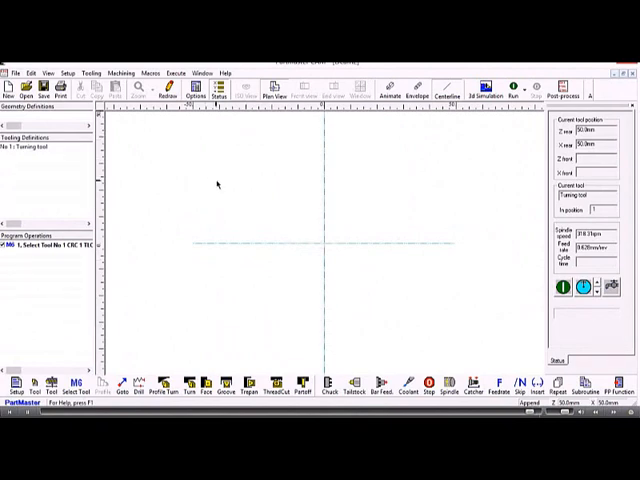